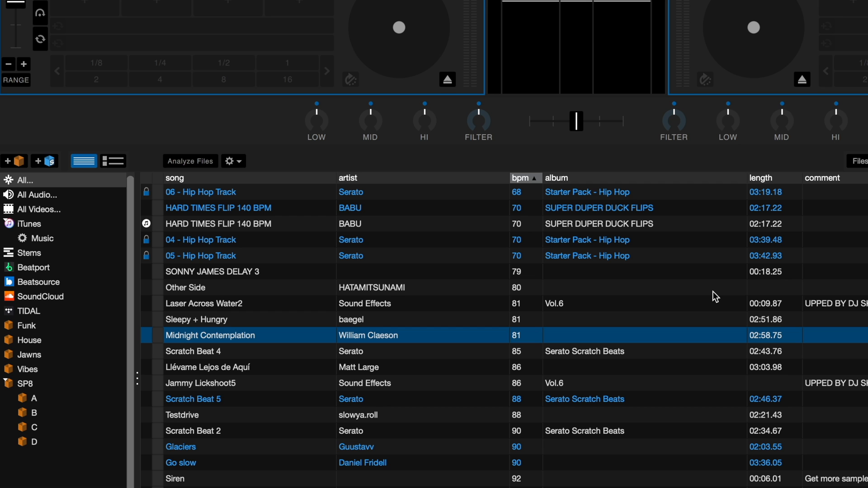
Step: Enable Set Key and Set Beat Grid / BPM in the Analyze Files settings and review the BPM range choices
{"action": "left_click", "coordinate": [239, 161]}
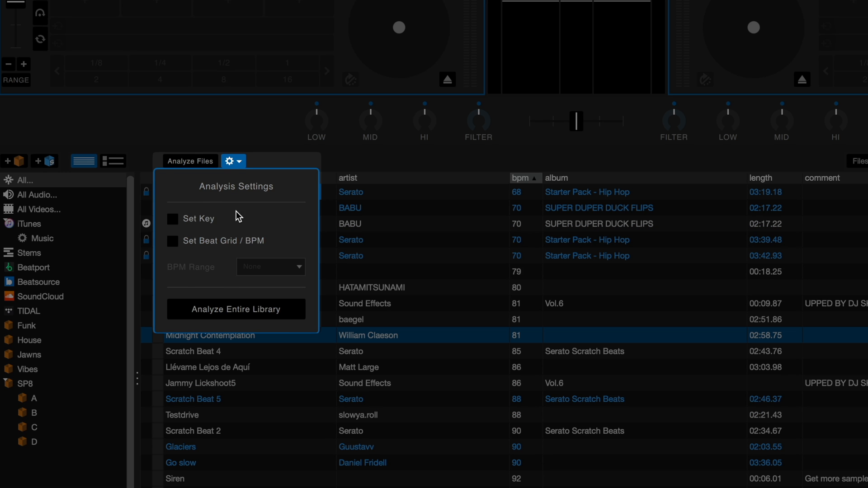
{"action": "mouse_move", "coordinate": [272, 223]}
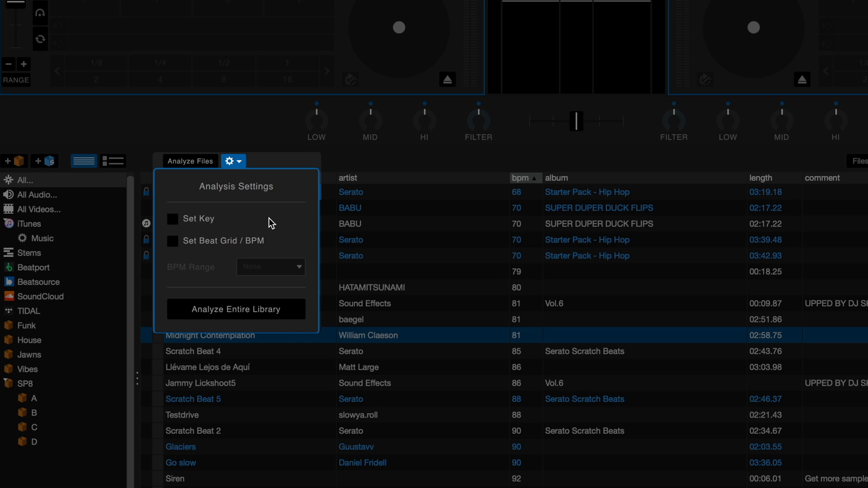
{"action": "left_click", "coordinate": [172, 219]}
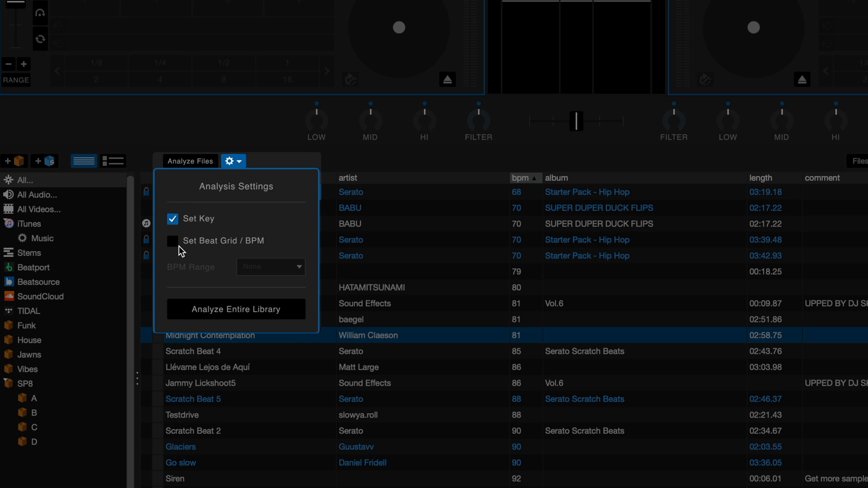
{"action": "left_click", "coordinate": [173, 241]}
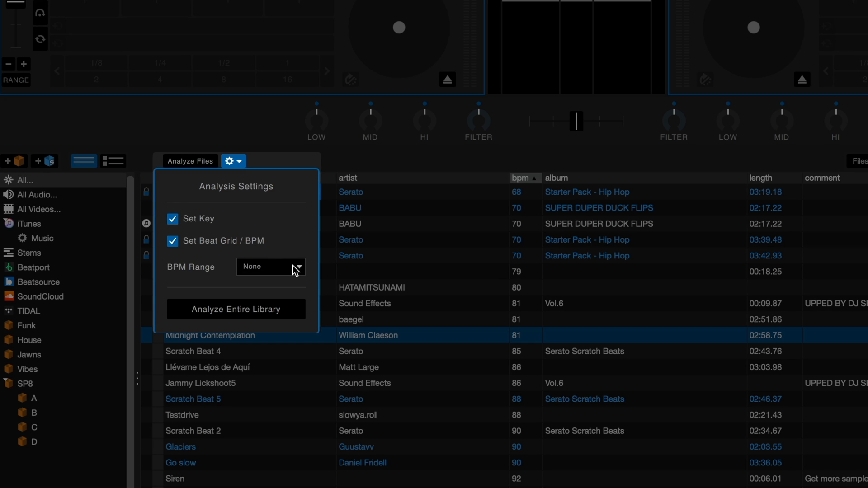
{"action": "left_click", "coordinate": [270, 267]}
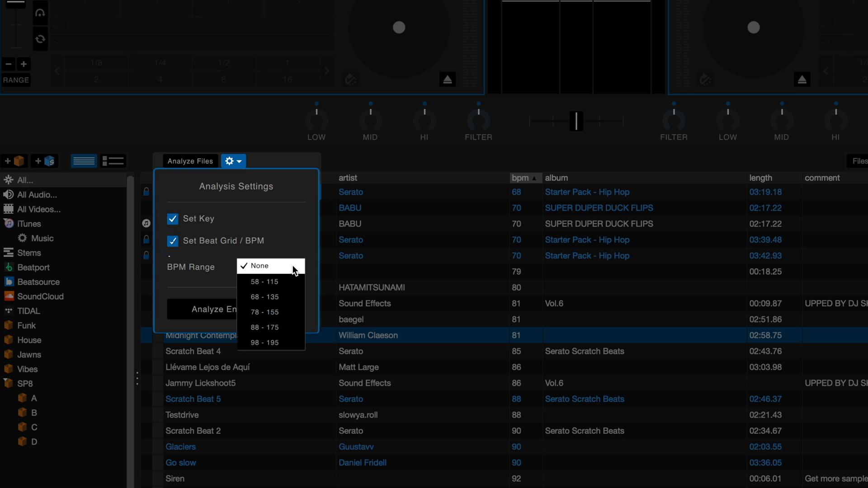
{"action": "mouse_move", "coordinate": [277, 327]}
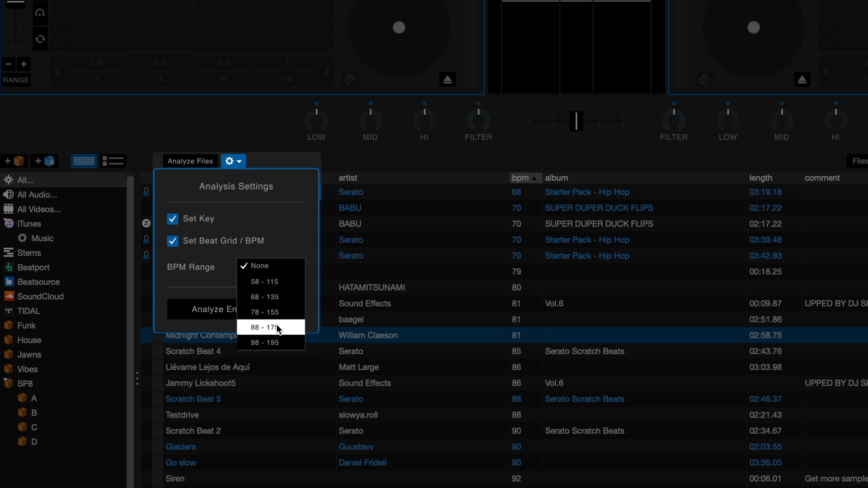
{"action": "mouse_move", "coordinate": [271, 343]}
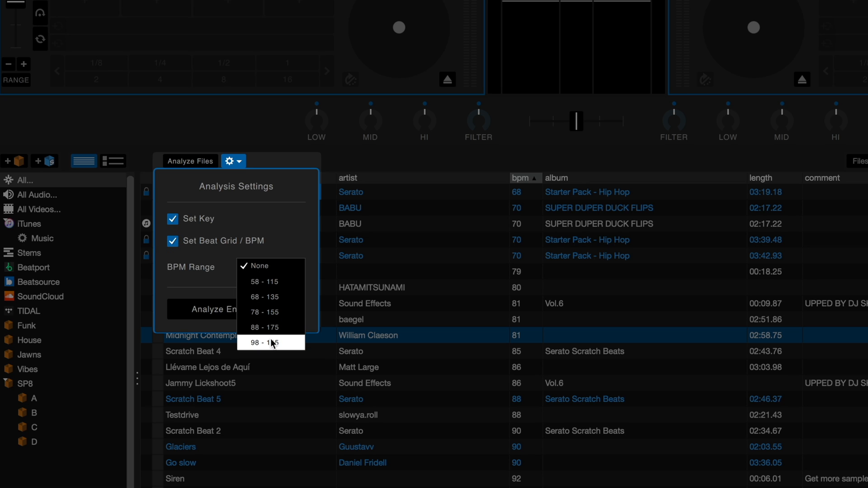
{"action": "mouse_move", "coordinate": [279, 281]}
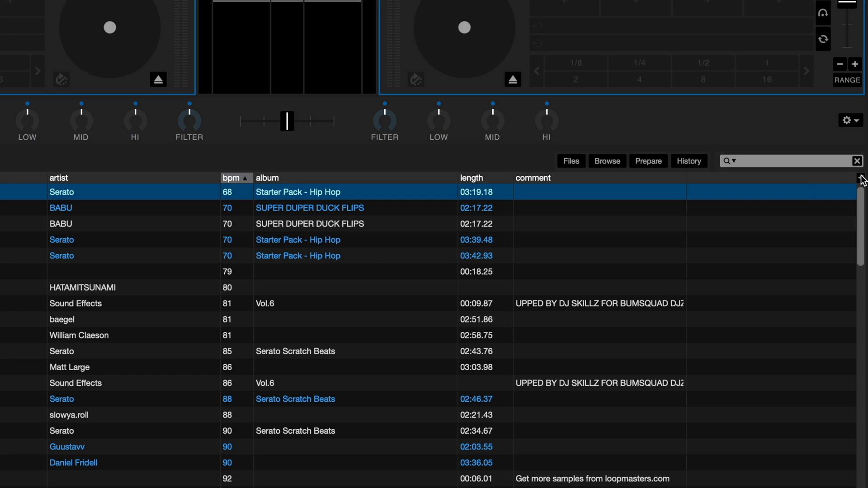
Step: Add the key column to the library from the column chooser
{"action": "left_click", "coordinate": [860, 178]}
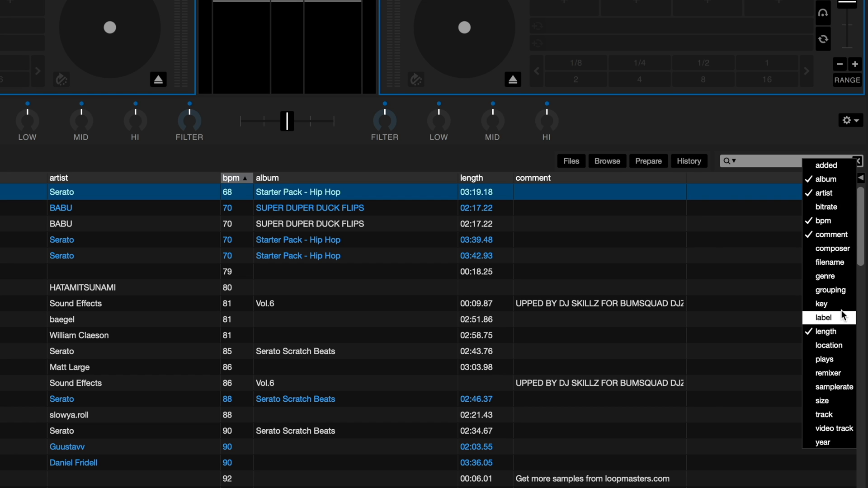
{"action": "left_click", "coordinate": [822, 303]}
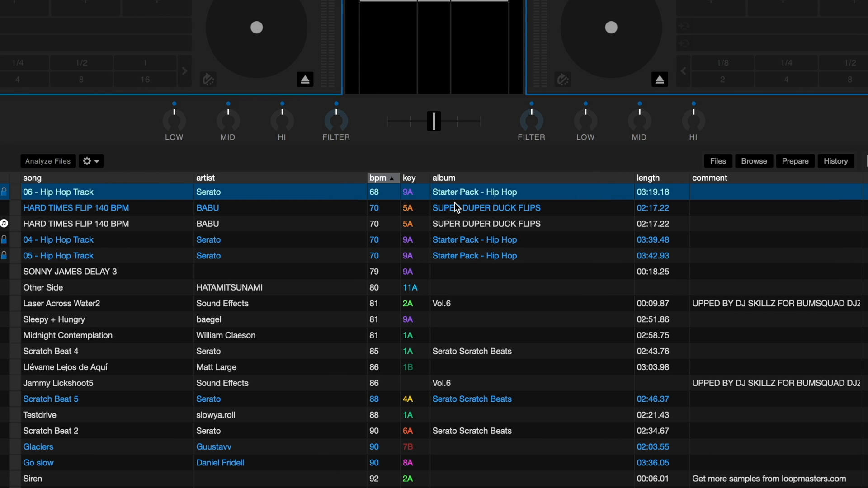
{"action": "mouse_move", "coordinate": [382, 206]}
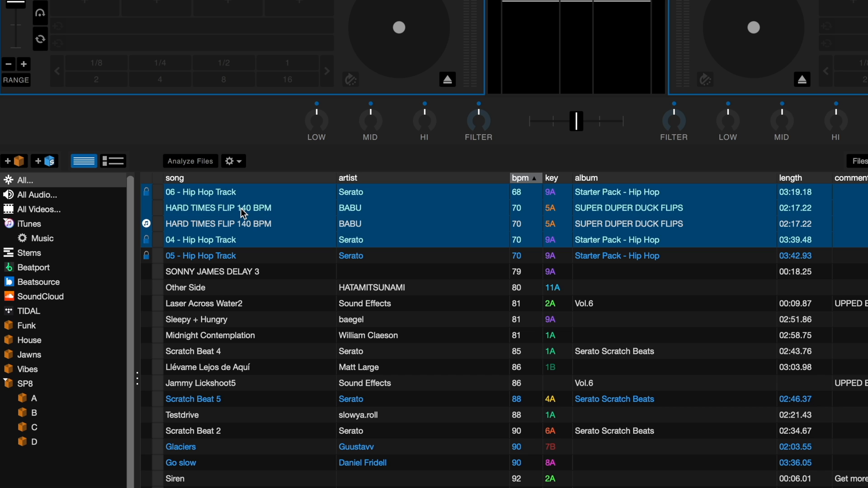
Step: Select the first few tracks in the library list
{"action": "left_click", "coordinate": [189, 161]}
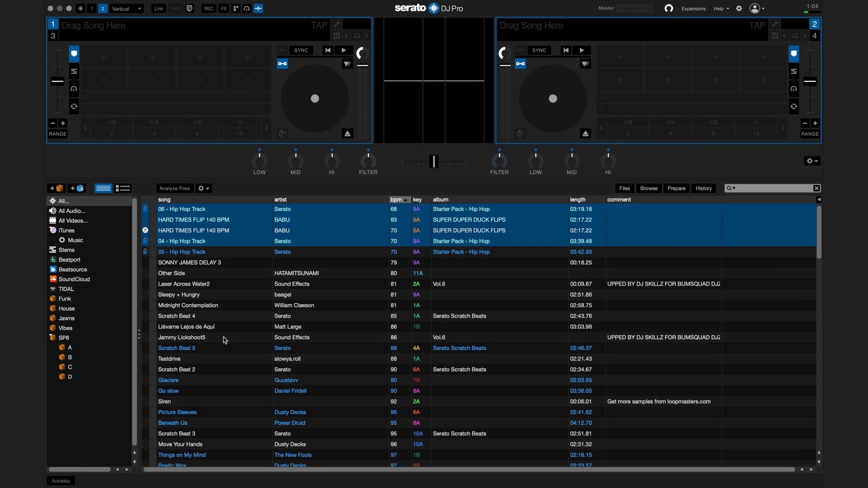
{"action": "mouse_move", "coordinate": [723, 33]}
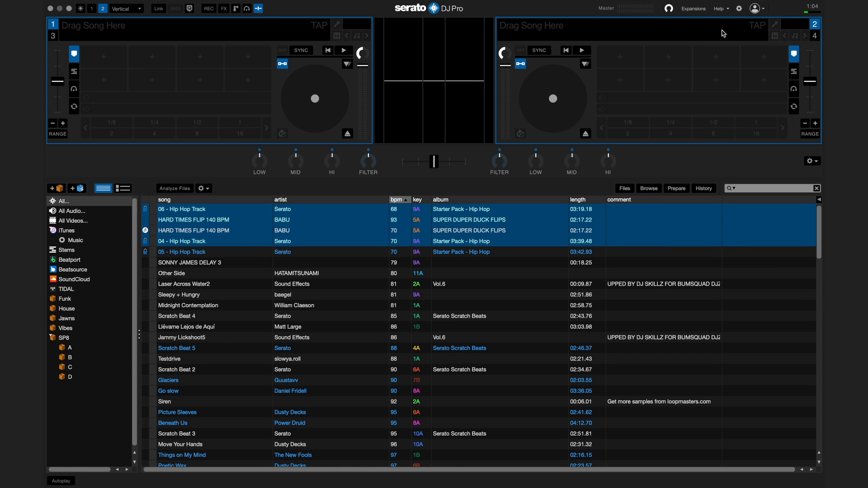
Step: In Setup's Library + Display preferences, keep Show Key As set to Camelot notation
{"action": "left_click", "coordinate": [739, 8]}
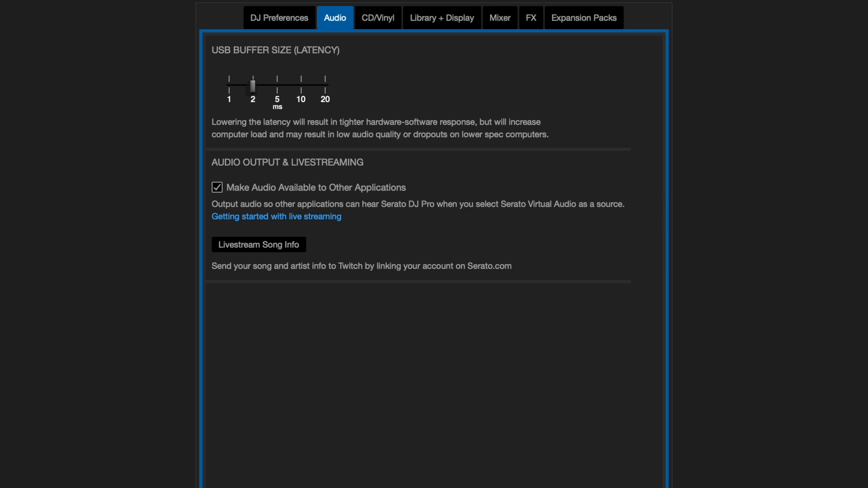
{"action": "left_click", "coordinate": [441, 17]}
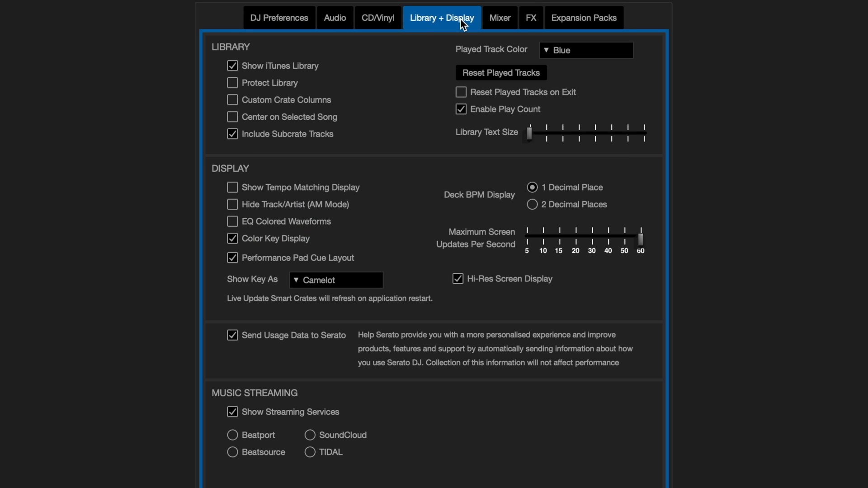
{"action": "mouse_move", "coordinate": [370, 182]}
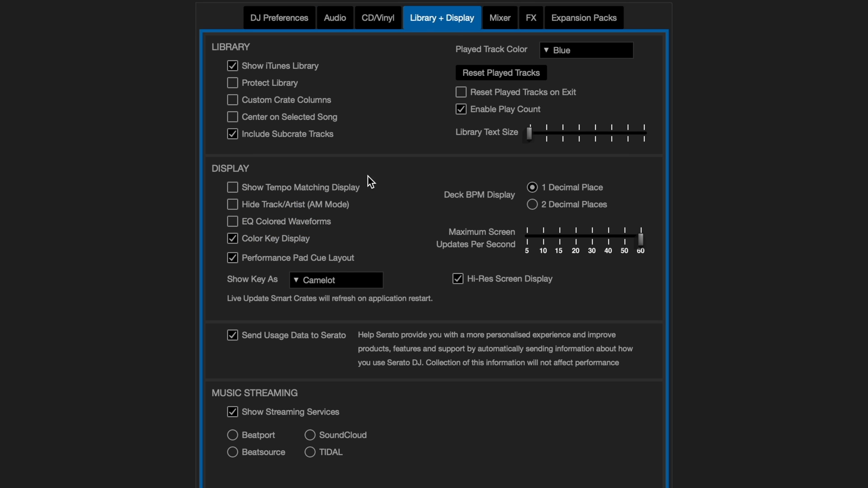
{"action": "left_click", "coordinate": [335, 280]}
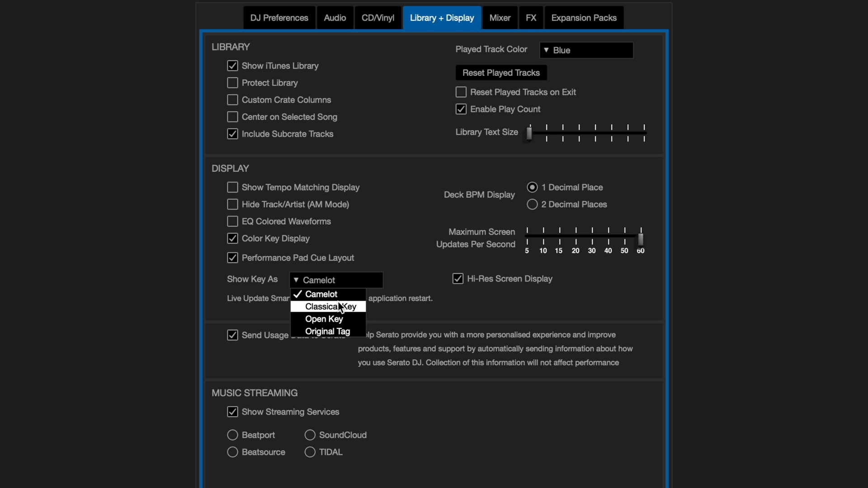
{"action": "mouse_move", "coordinate": [337, 331]}
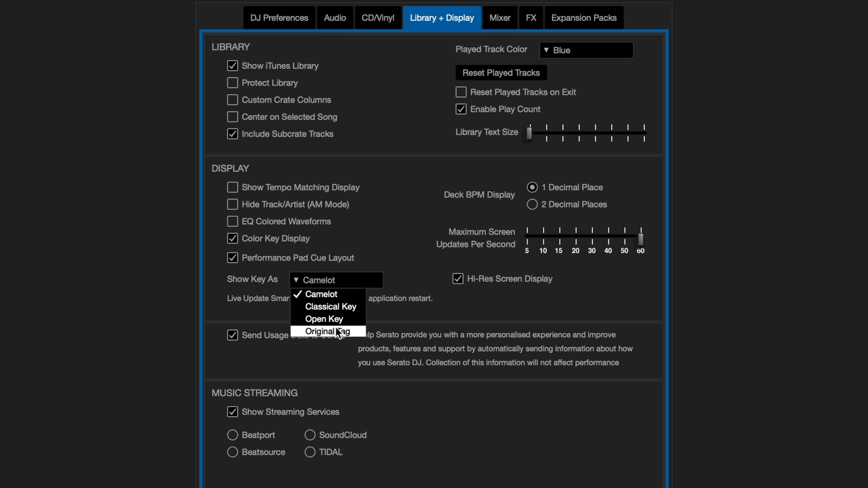
{"action": "mouse_move", "coordinate": [354, 337]}
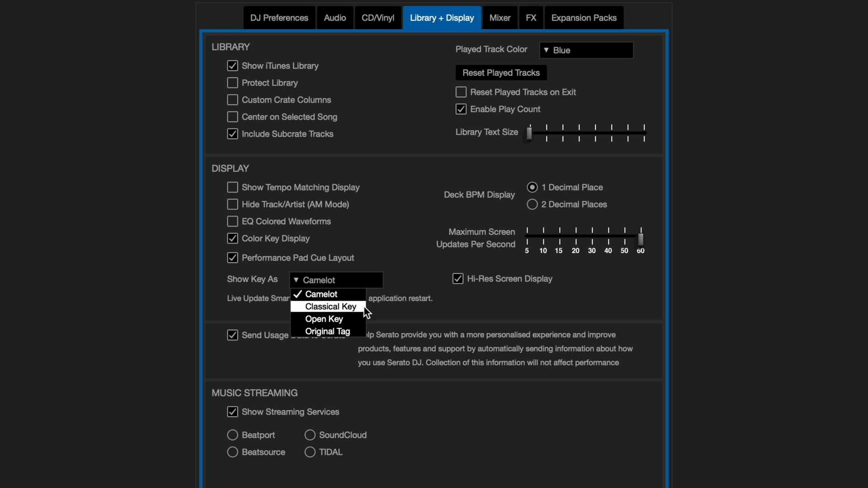
{"action": "mouse_move", "coordinate": [393, 248]}
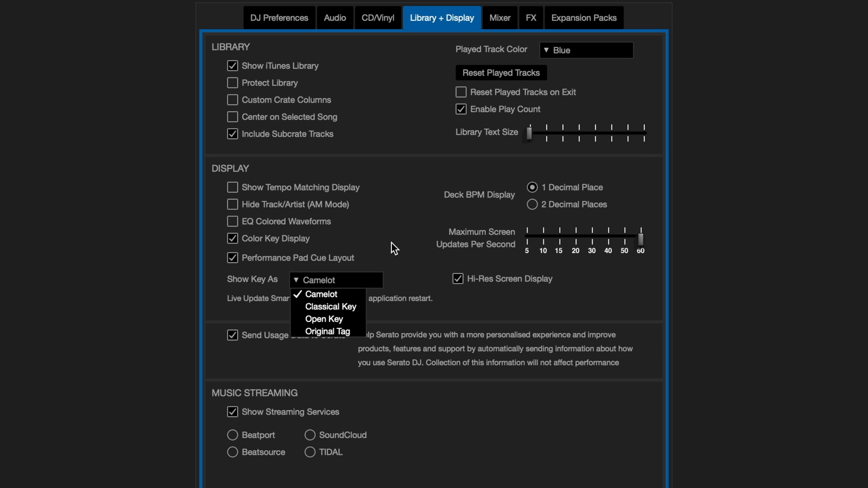
{"action": "left_click", "coordinate": [320, 294]}
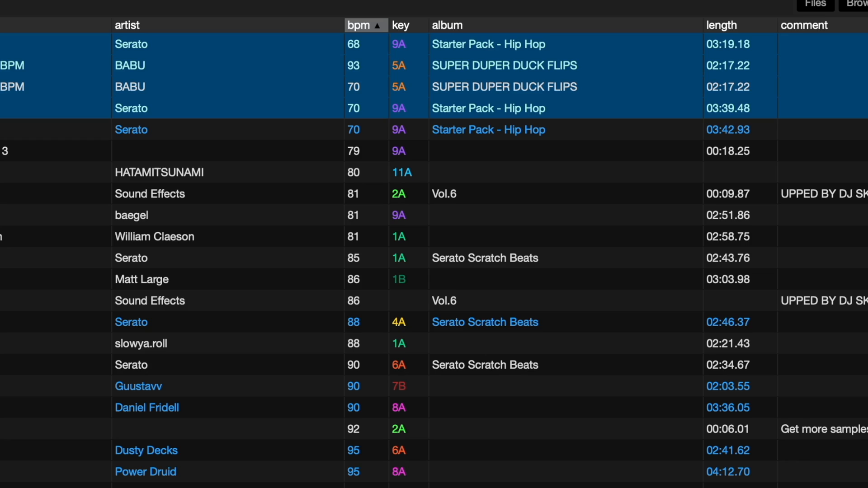
Step: Sort the library by the key column so the 1A tracks list first
{"action": "scroll", "scroll_direction": "down", "scroll_amount": 3}
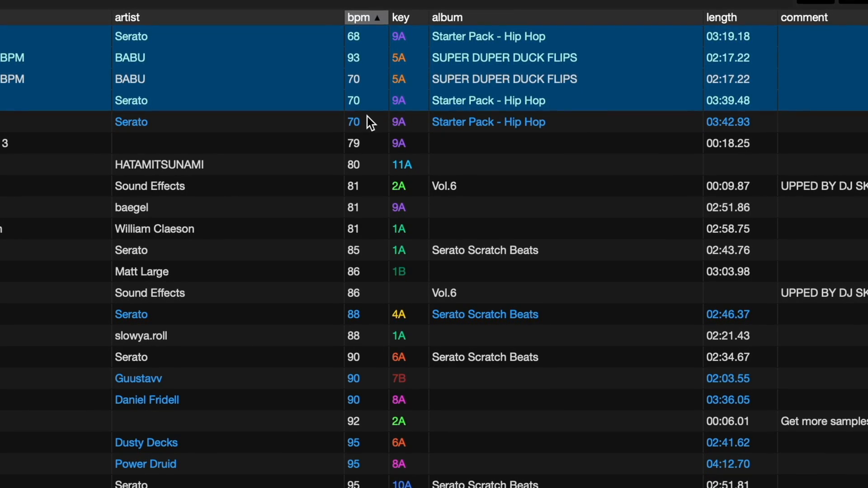
{"action": "scroll", "scroll_direction": "down", "scroll_amount": 3}
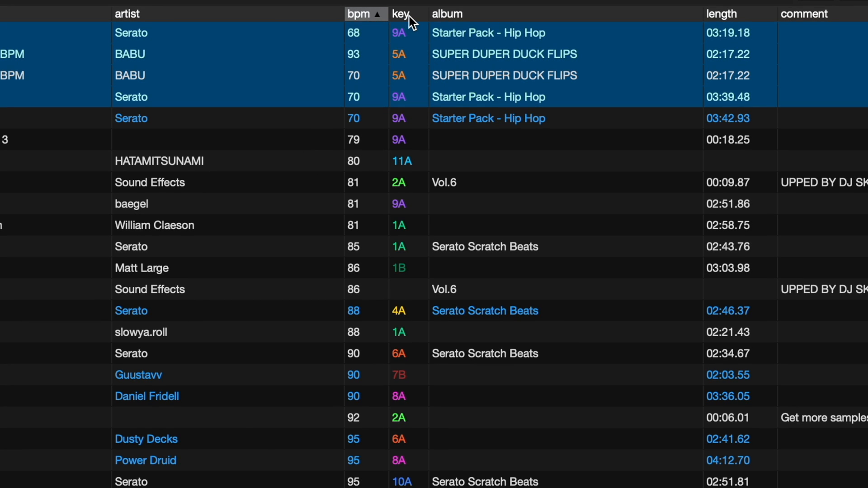
{"action": "left_click", "coordinate": [400, 13]}
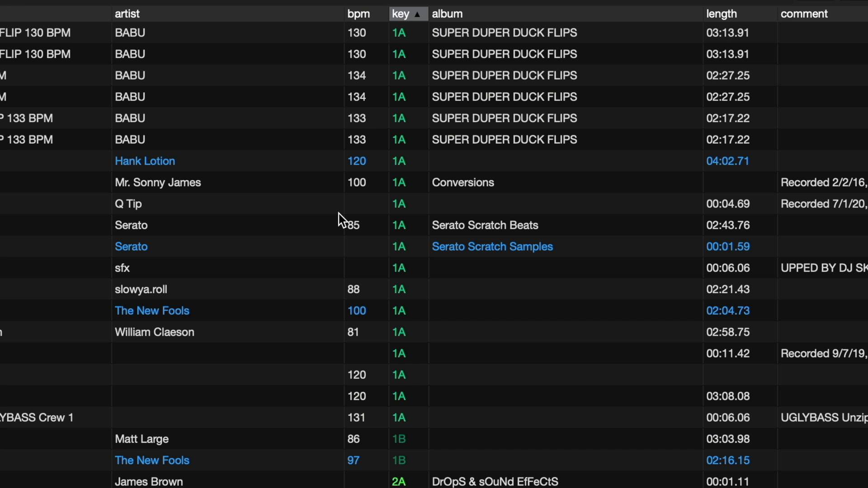
{"action": "scroll", "scroll_direction": "down", "scroll_amount": 3}
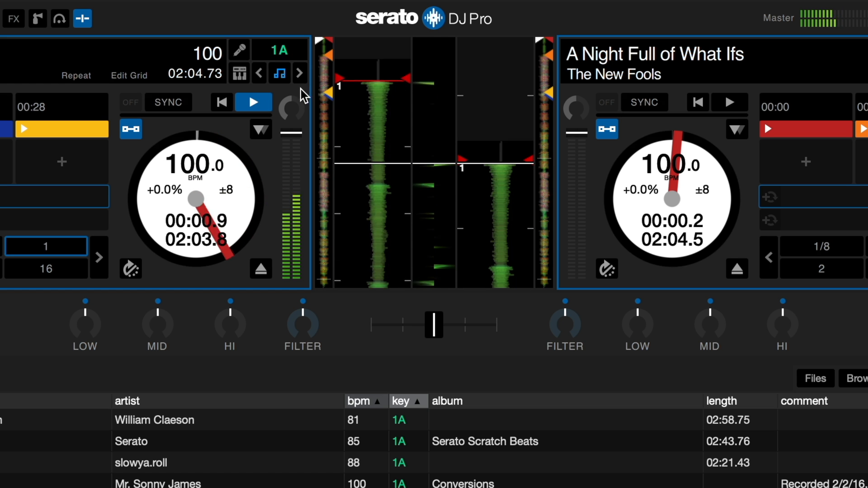
Step: Transpose the left deck's track down one semitone so its key reads 6A instead of 1A
{"action": "left_click", "coordinate": [279, 73]}
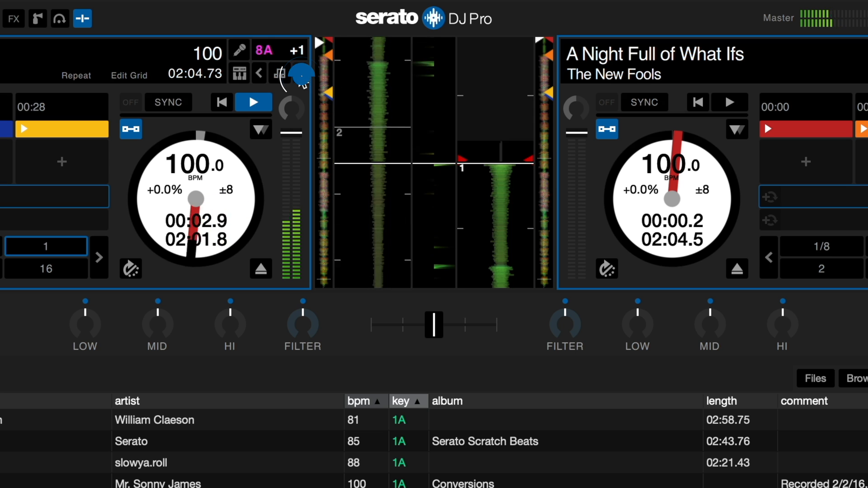
{"action": "left_click", "coordinate": [299, 73]}
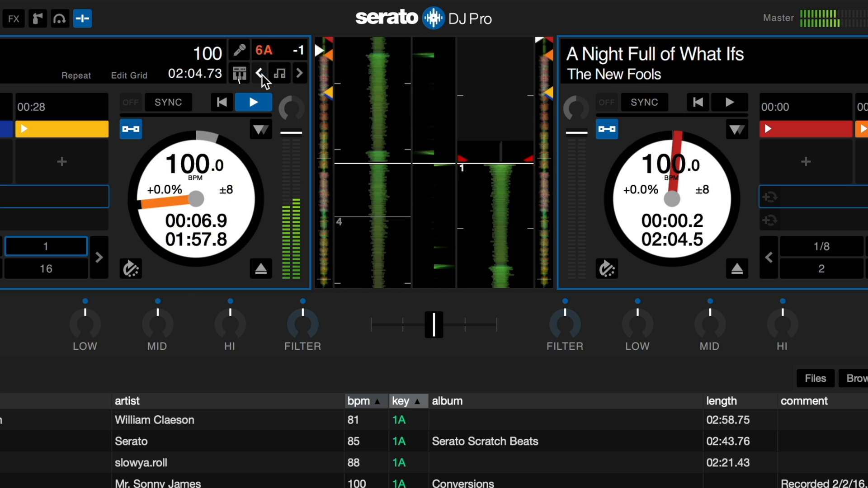
{"action": "left_click", "coordinate": [299, 73]}
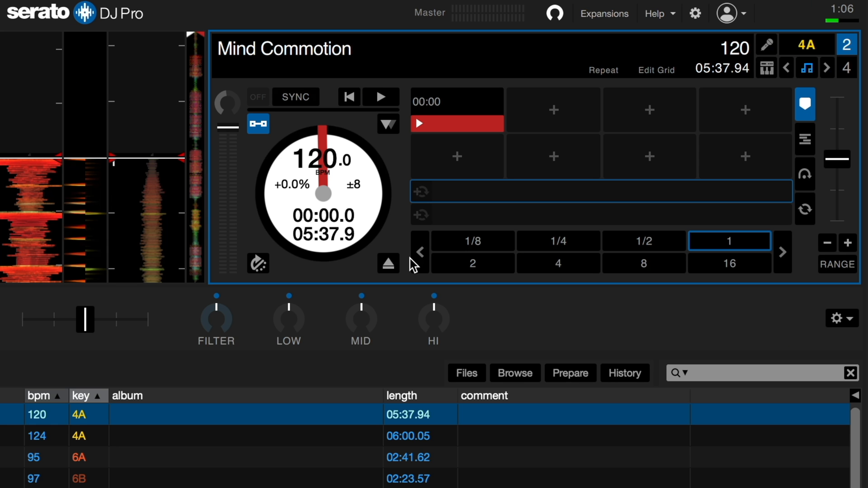
{"action": "mouse_move", "coordinate": [518, 101]}
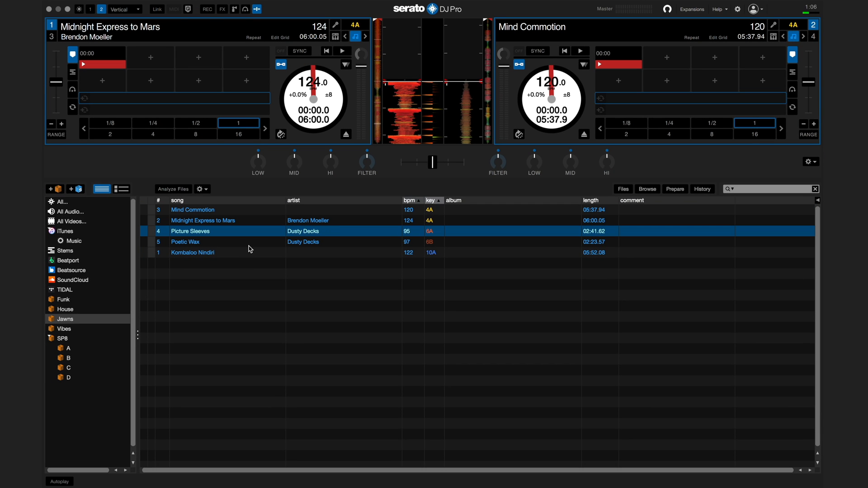
Step: Pick Kombaloo Nindiri in the Jawns crate list
{"action": "left_click", "coordinate": [192, 252]}
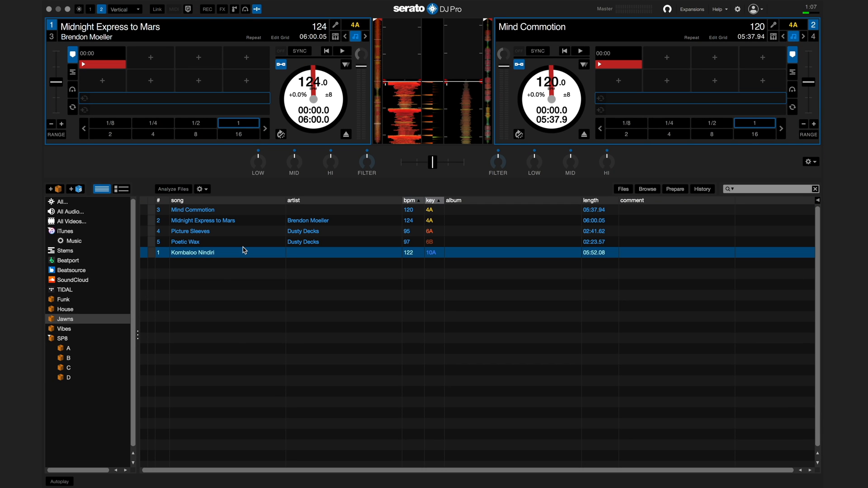